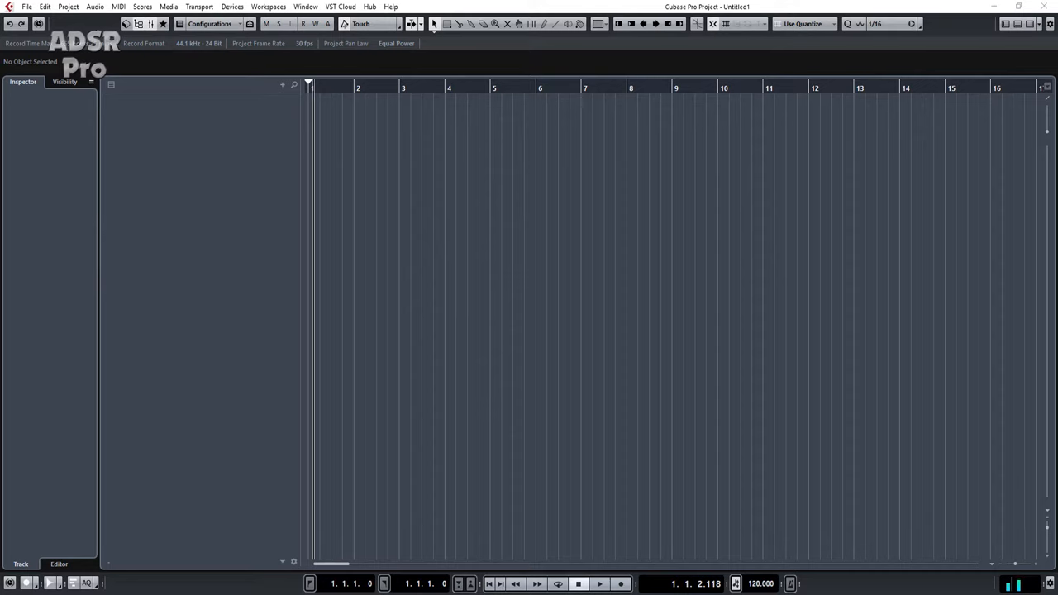
pyautogui.moveTo(338, 129)
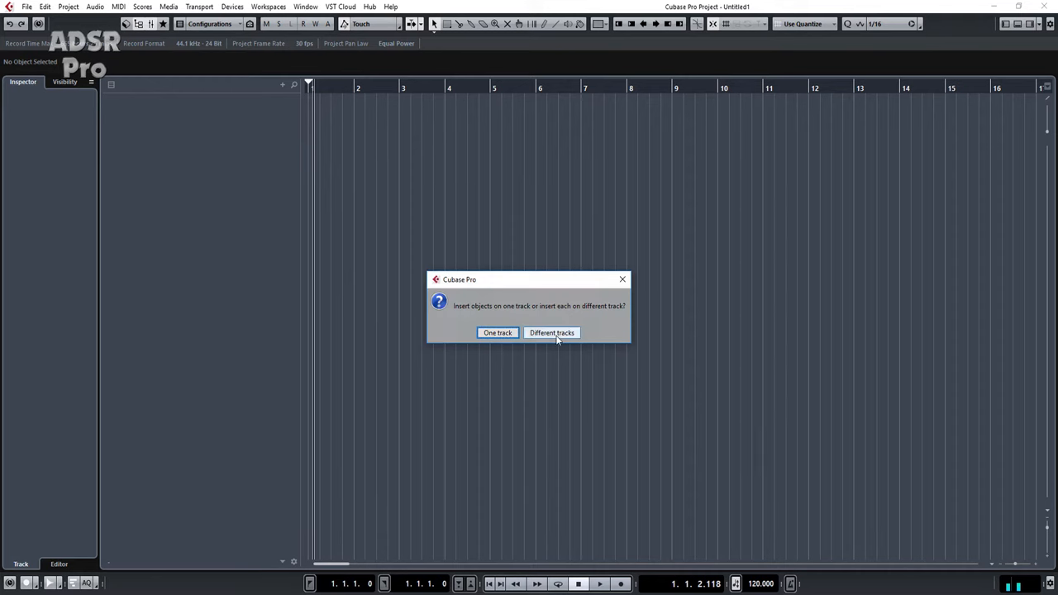
# Step: Import the five audio files onto separate tracks and colour them orange
pyautogui.click(552, 333)
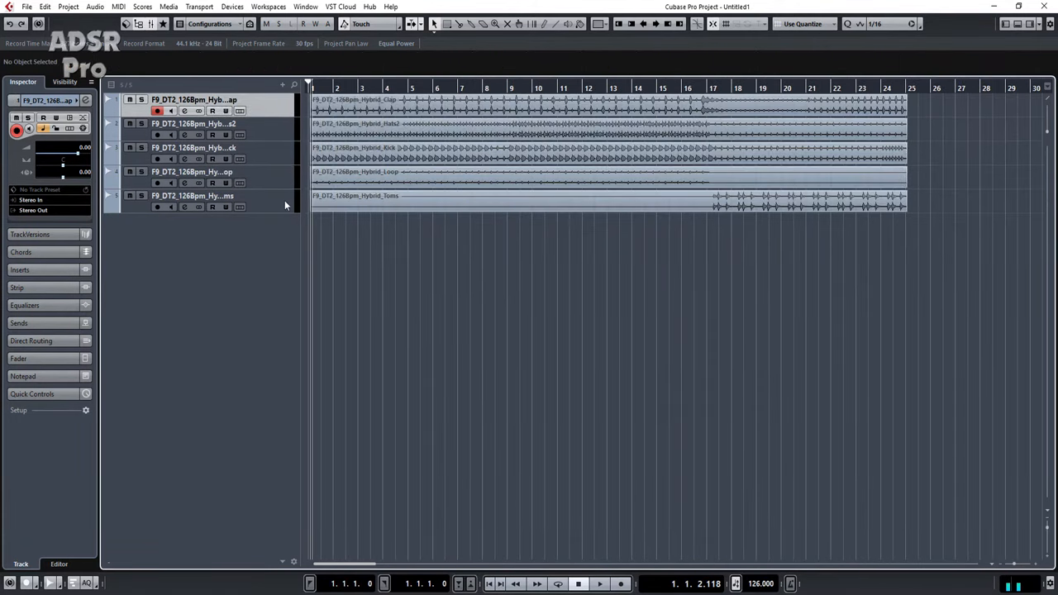
pyautogui.click(598, 24)
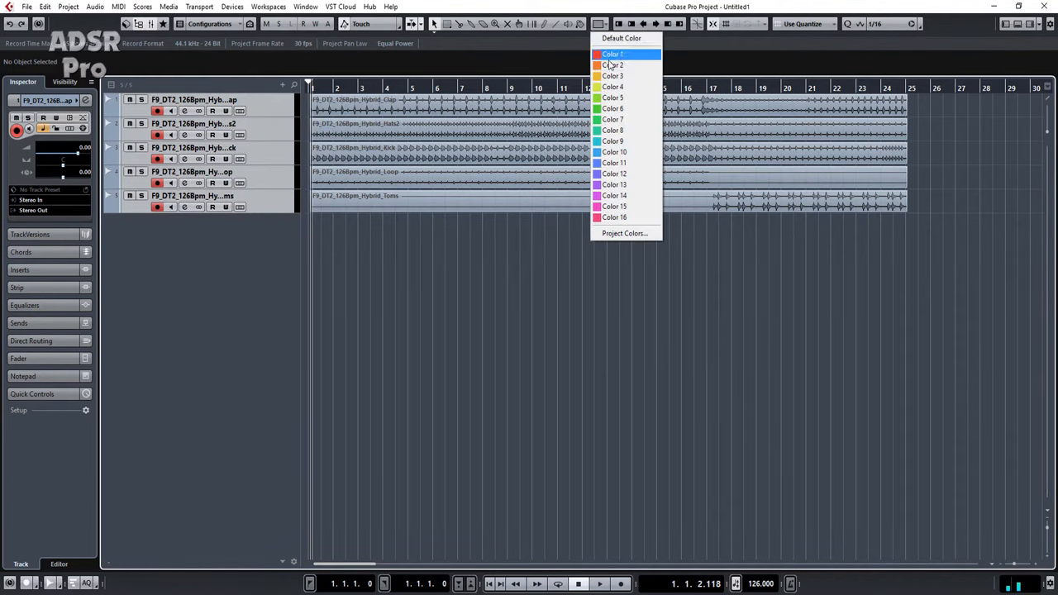
pyautogui.click(613, 65)
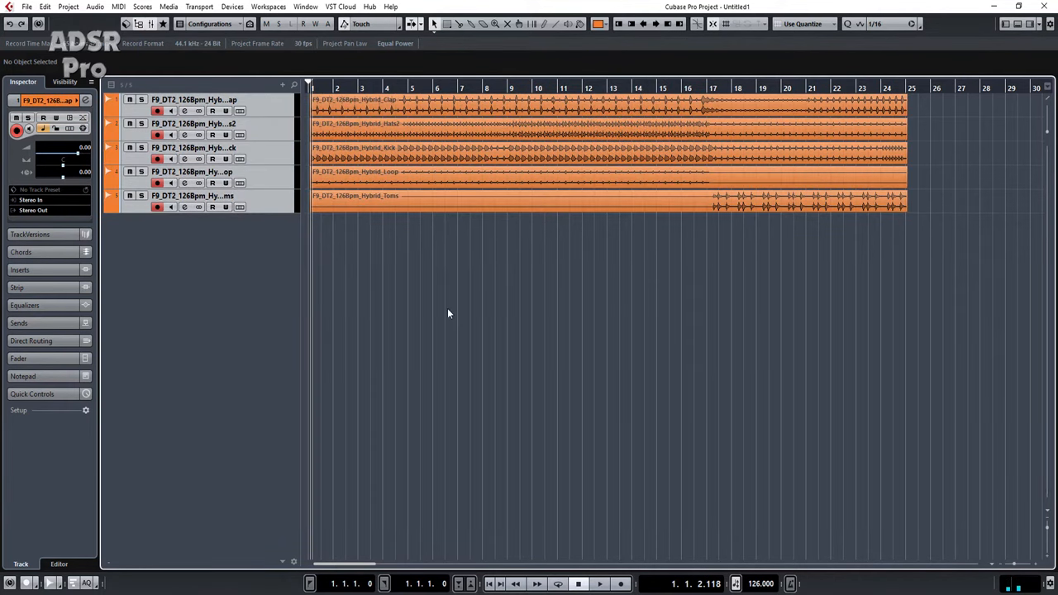
pyautogui.moveTo(580, 359)
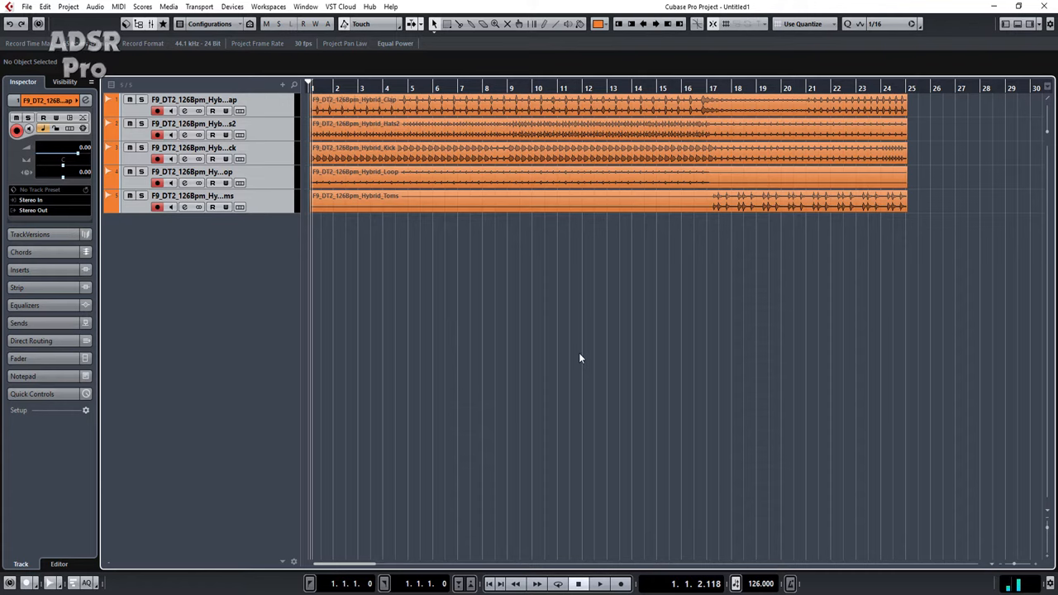
pyautogui.moveTo(486, 311)
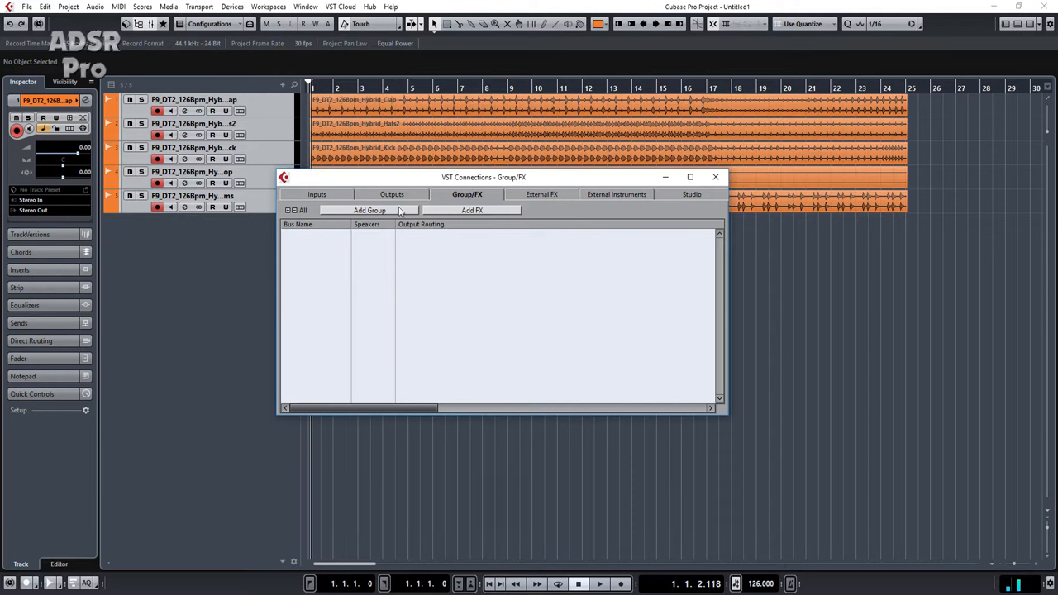
# Step: Create 5 group channel tracks and 4 FX channel tracks via Studio Connections
pyautogui.click(370, 210)
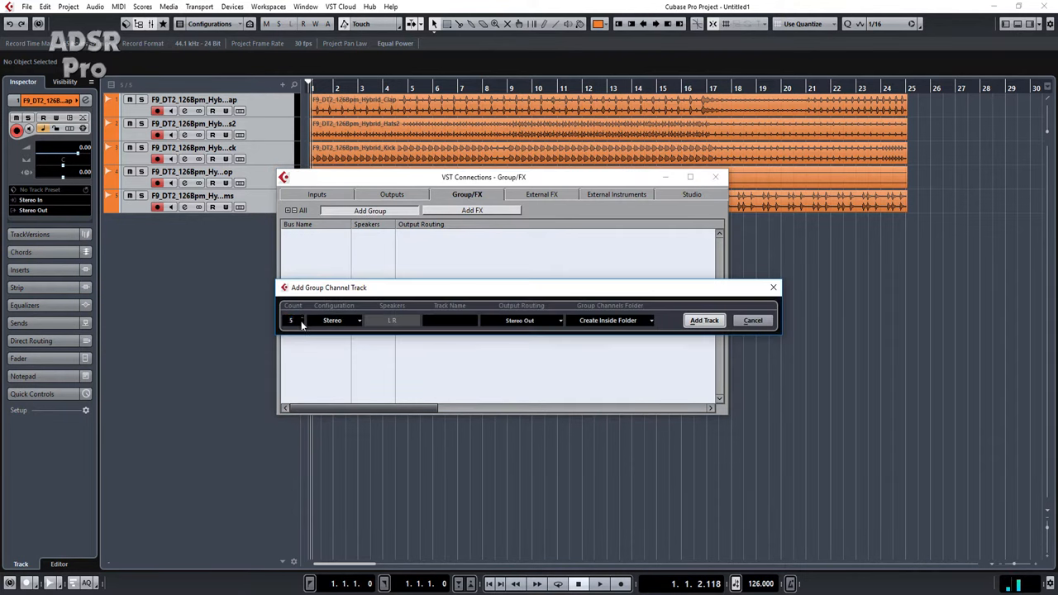
pyautogui.click(705, 321)
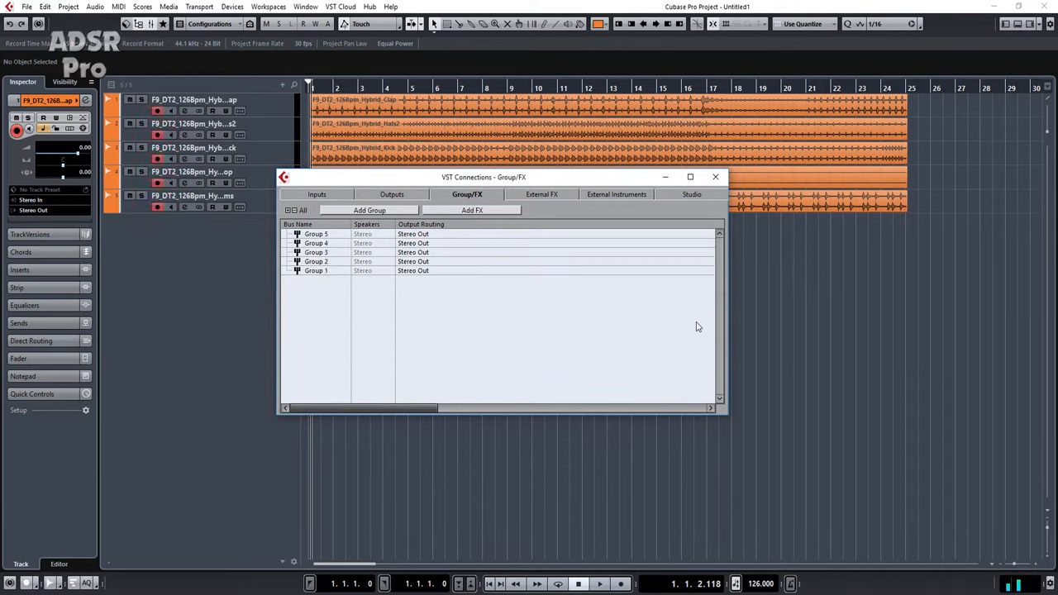
pyautogui.click(473, 210)
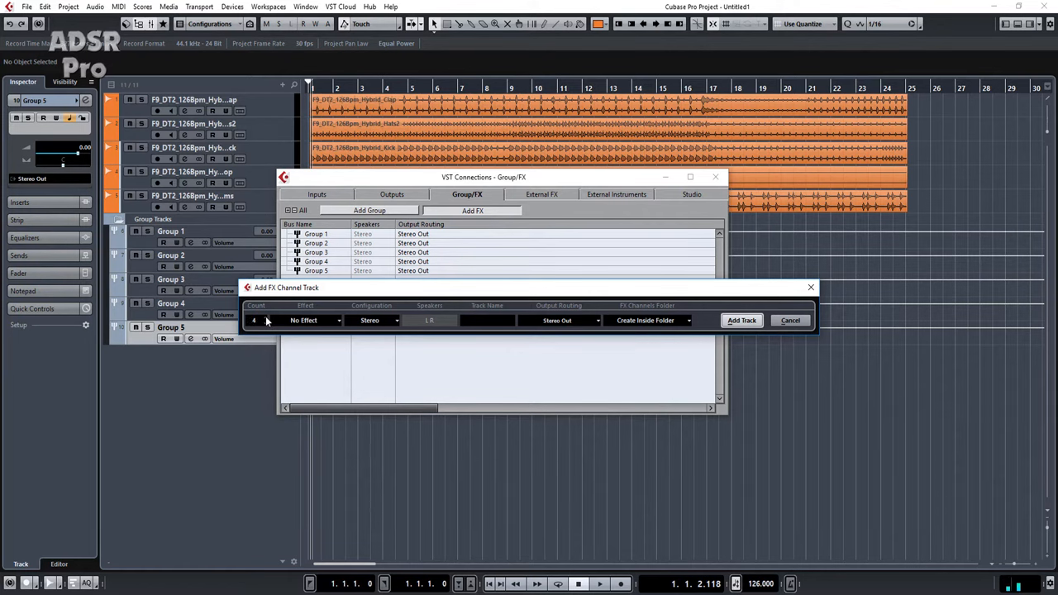
pyautogui.click(741, 321)
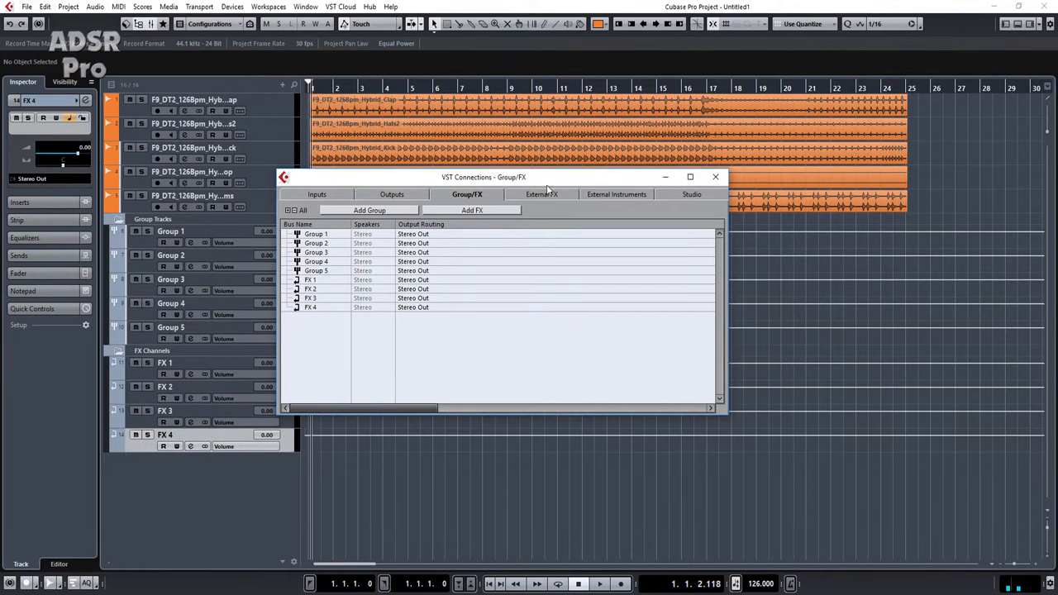
pyautogui.click(714, 175)
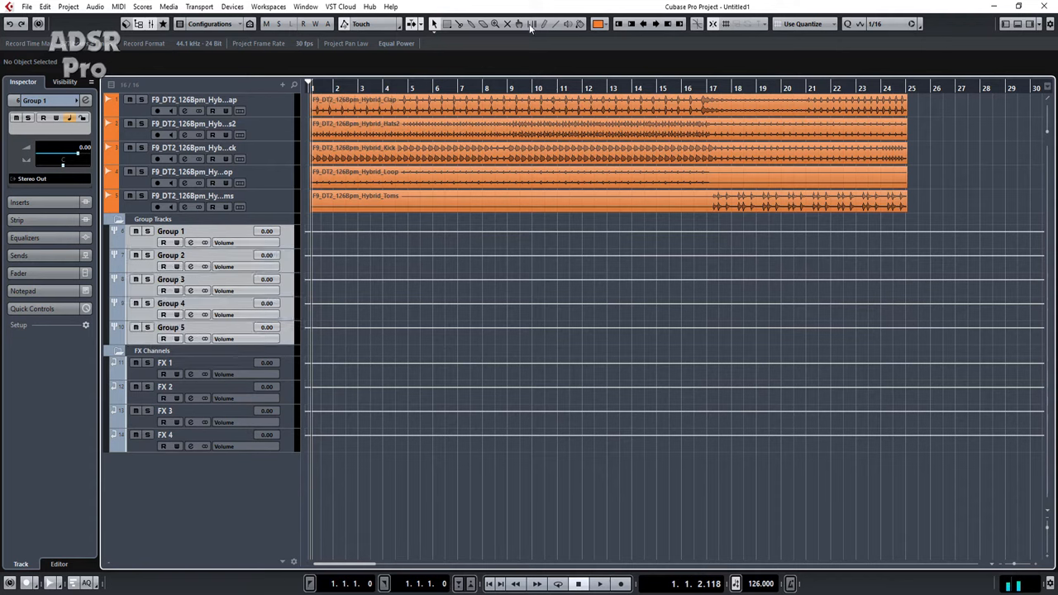
# Step: Colour the group tracks green, then the FX channel tracks blue
pyautogui.click(599, 23)
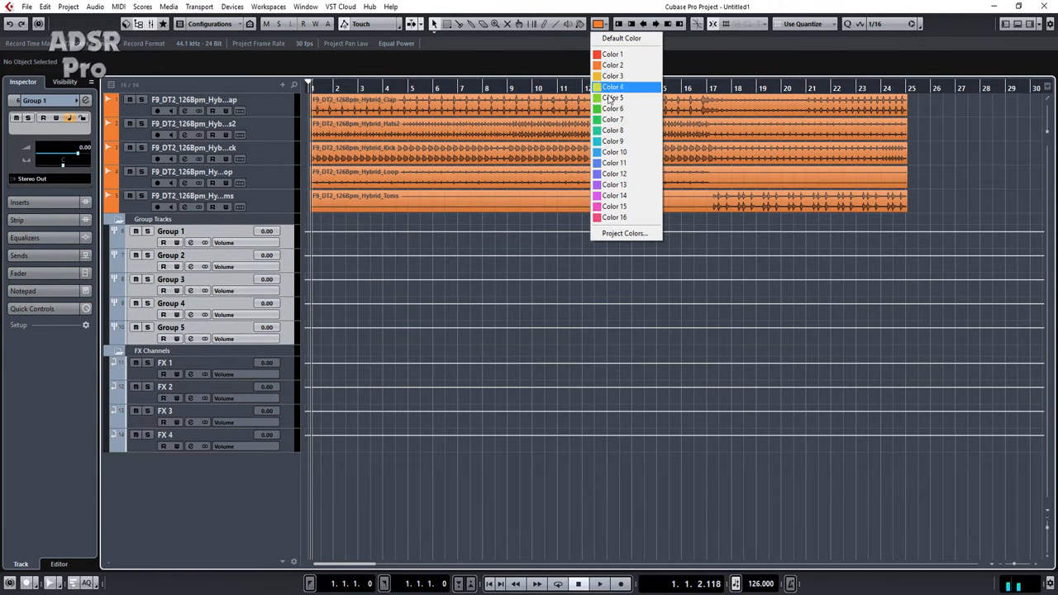
pyautogui.click(612, 86)
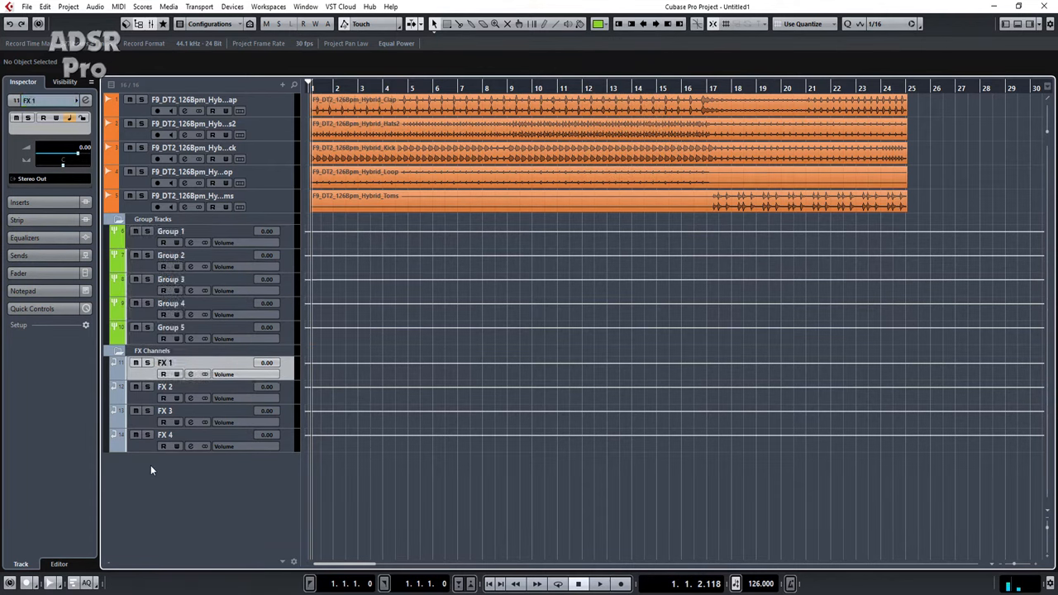
pyautogui.click(599, 23)
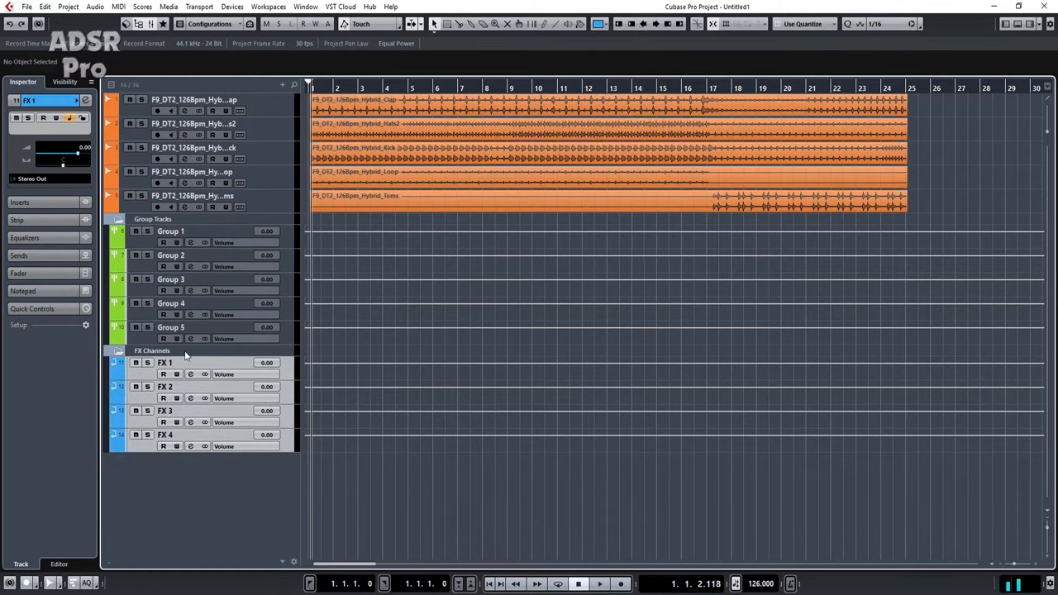
pyautogui.moveTo(179, 364)
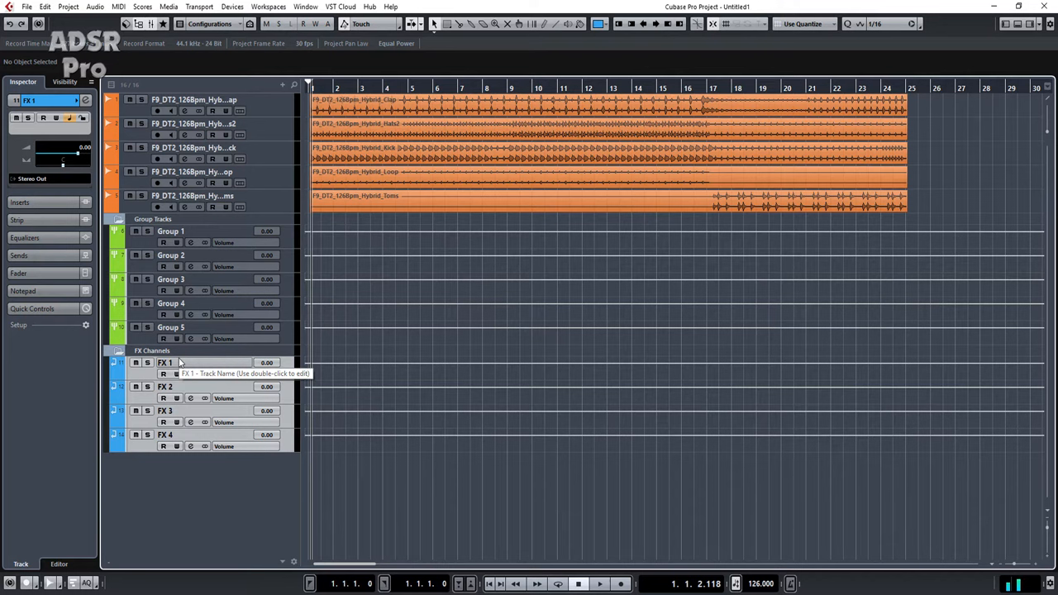
pyautogui.moveTo(218, 240)
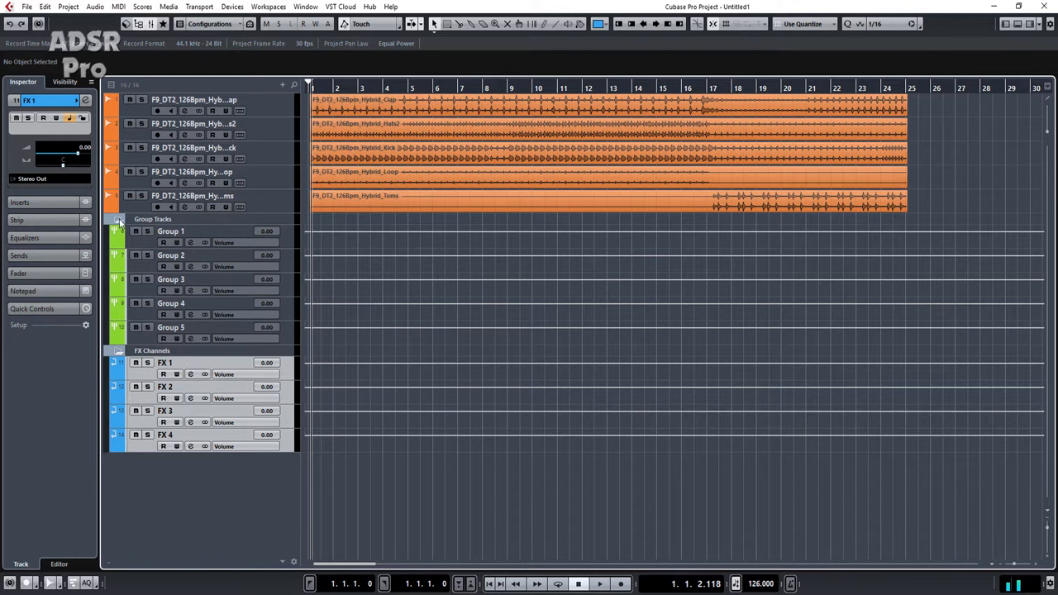
pyautogui.moveTo(119, 356)
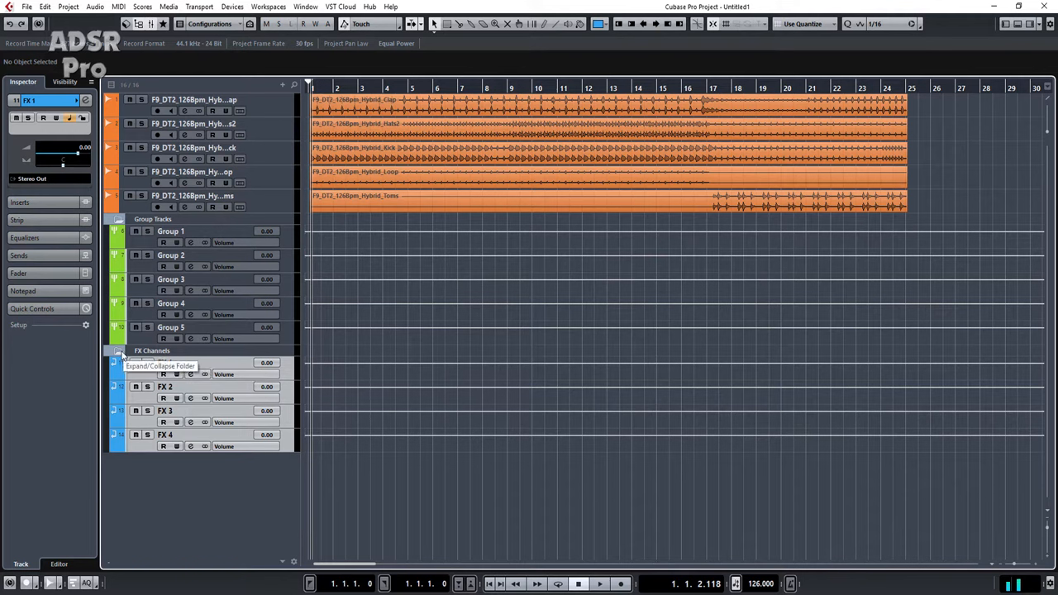
# Step: Collapse the folders, rename Group 5 to 'Pre Master' and bring up the MixConsole
pyautogui.click(118, 351)
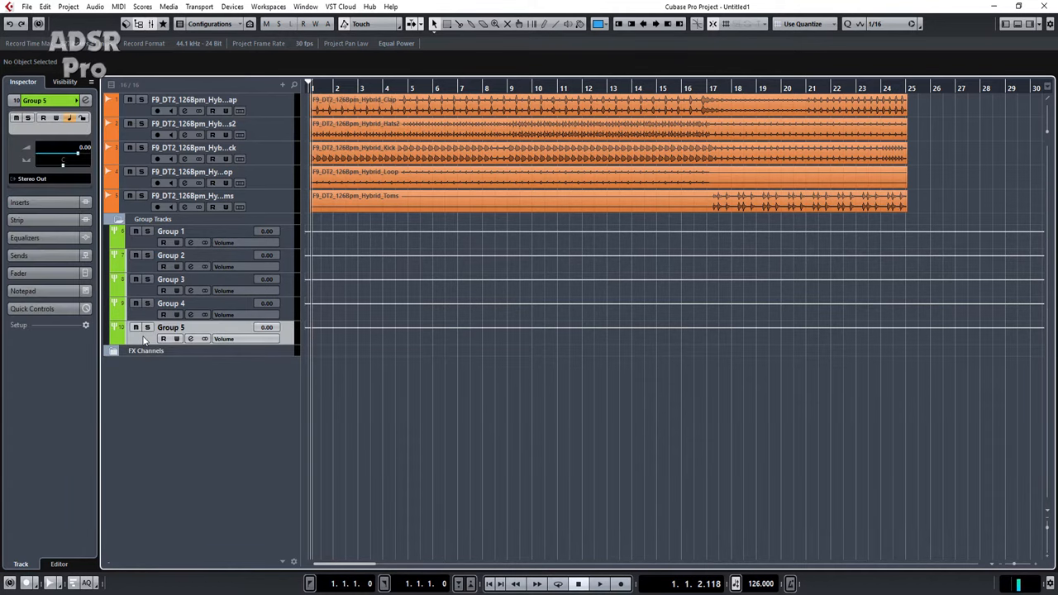
pyautogui.moveTo(132, 377)
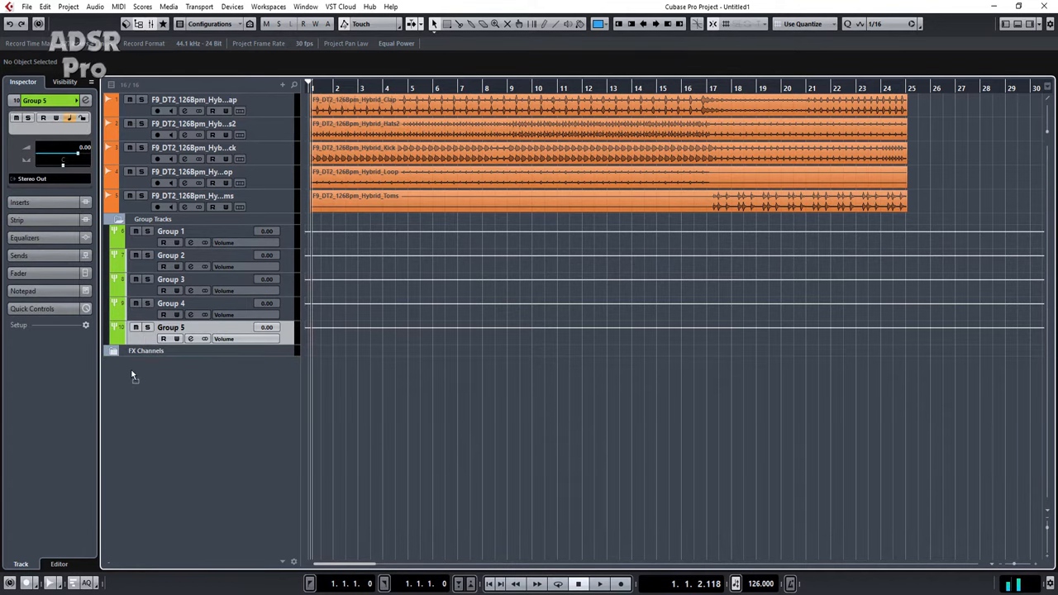
pyautogui.click(112, 218)
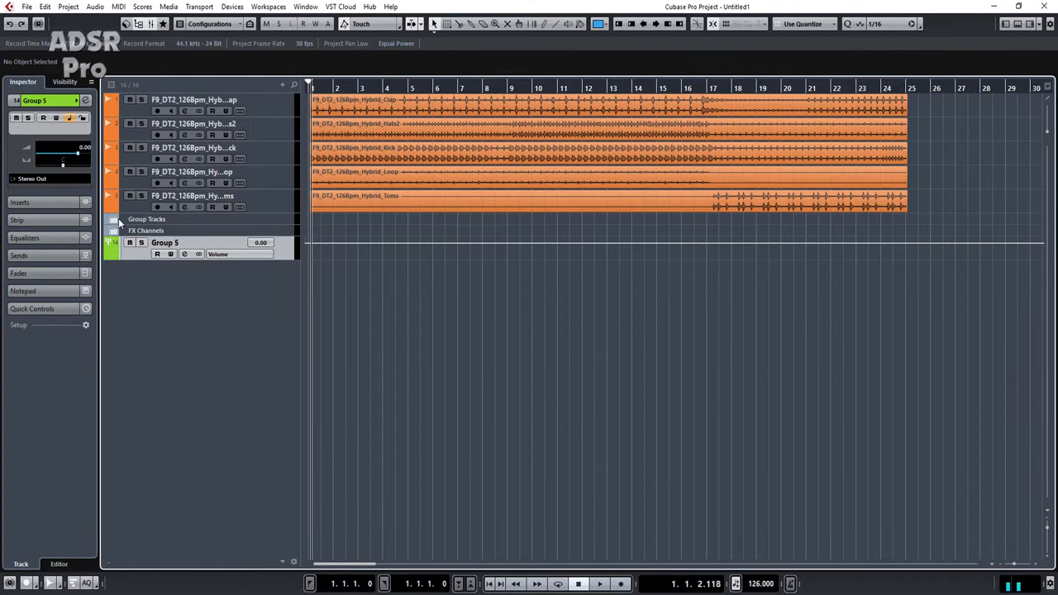
pyautogui.rightClick(166, 241)
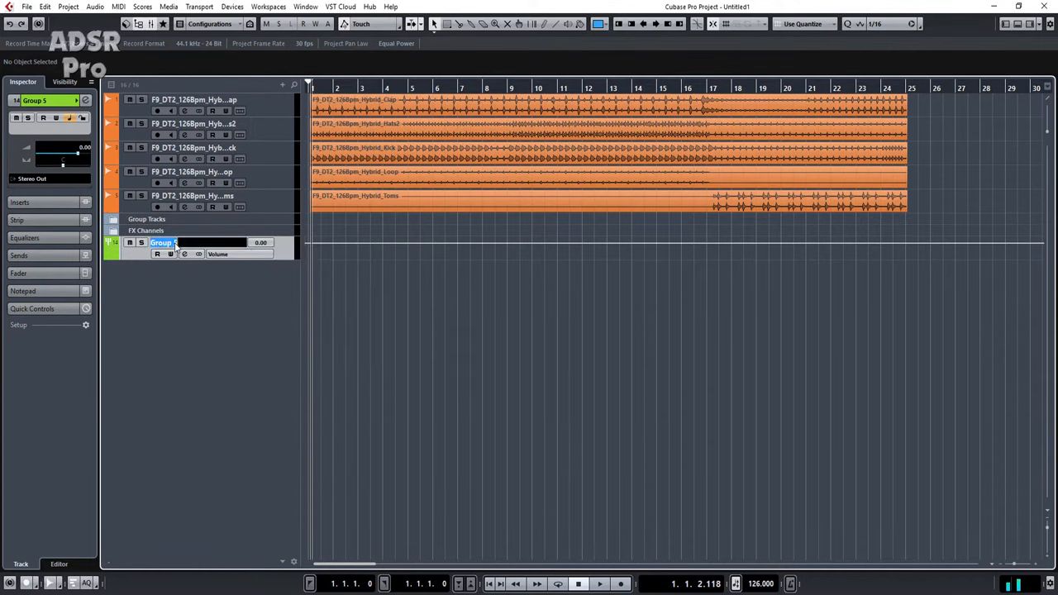
pyautogui.write('Pre Master')
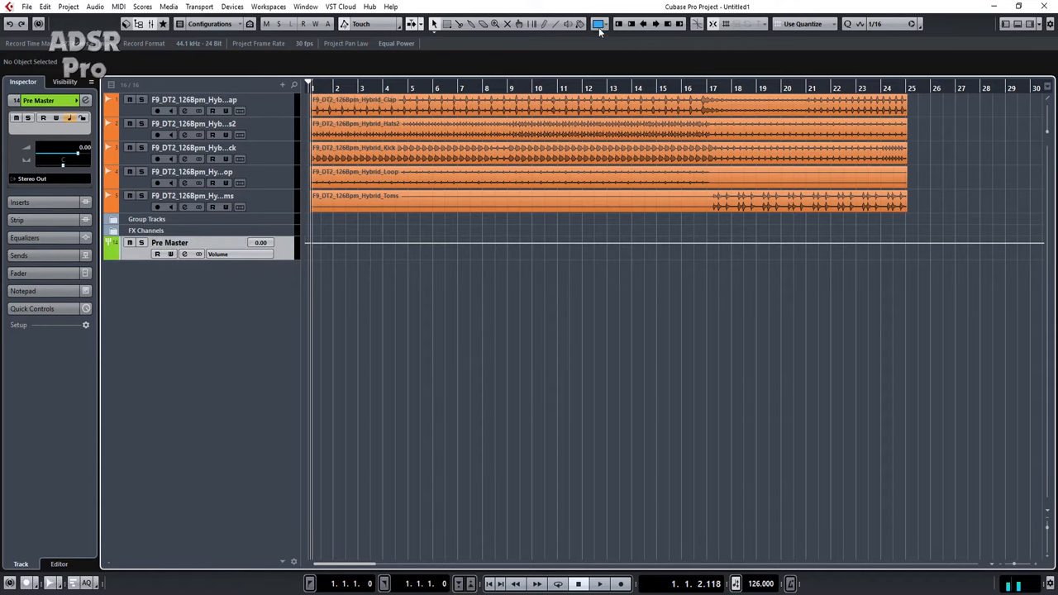
pyautogui.click(598, 23)
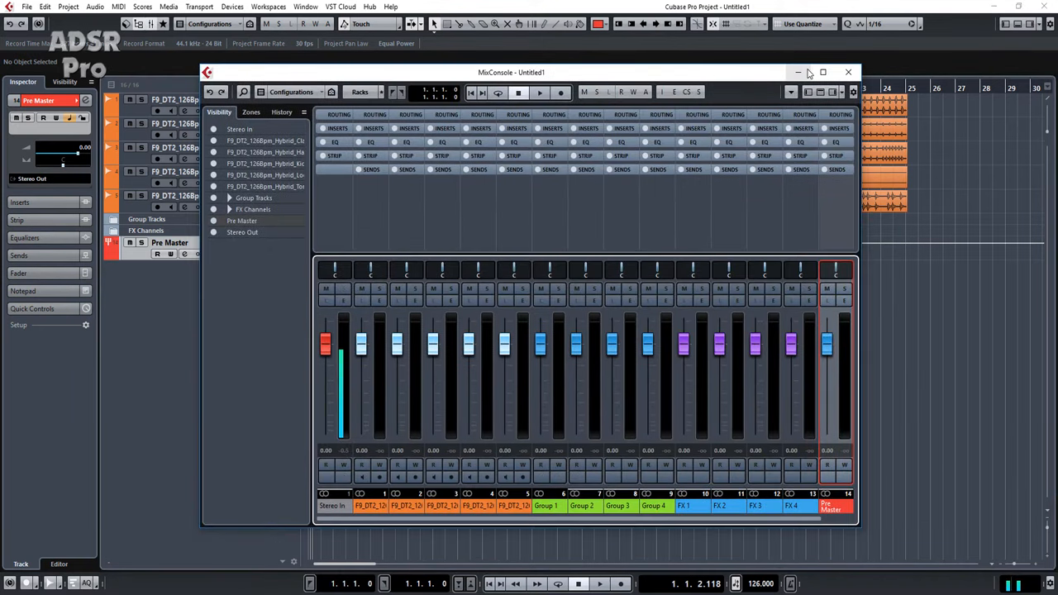
# Step: Maximize the MixConsole and arrange groups, FX and Pre Master at the right
pyautogui.click(824, 73)
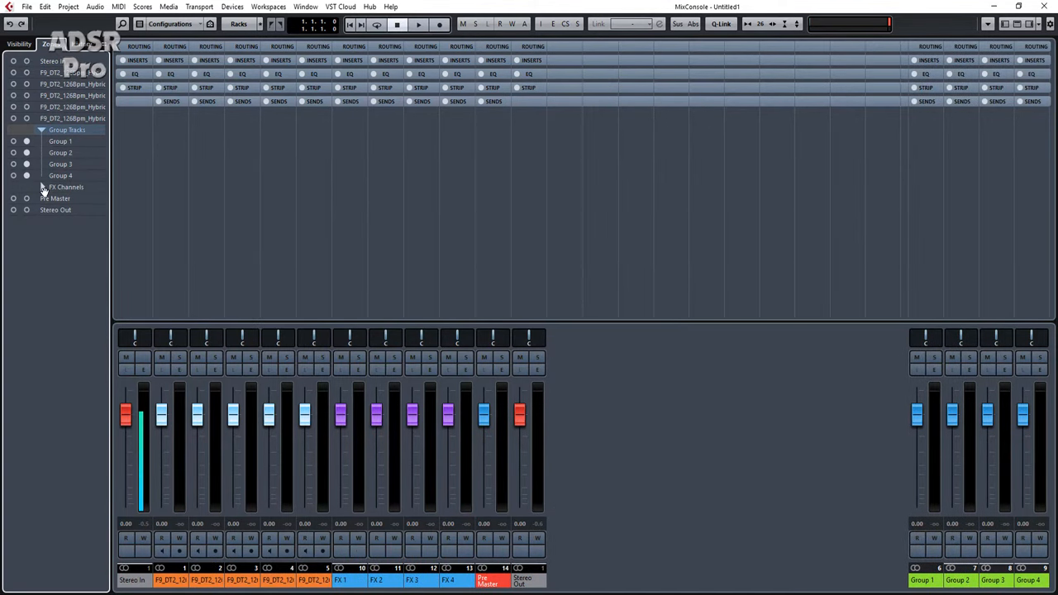
pyautogui.click(43, 187)
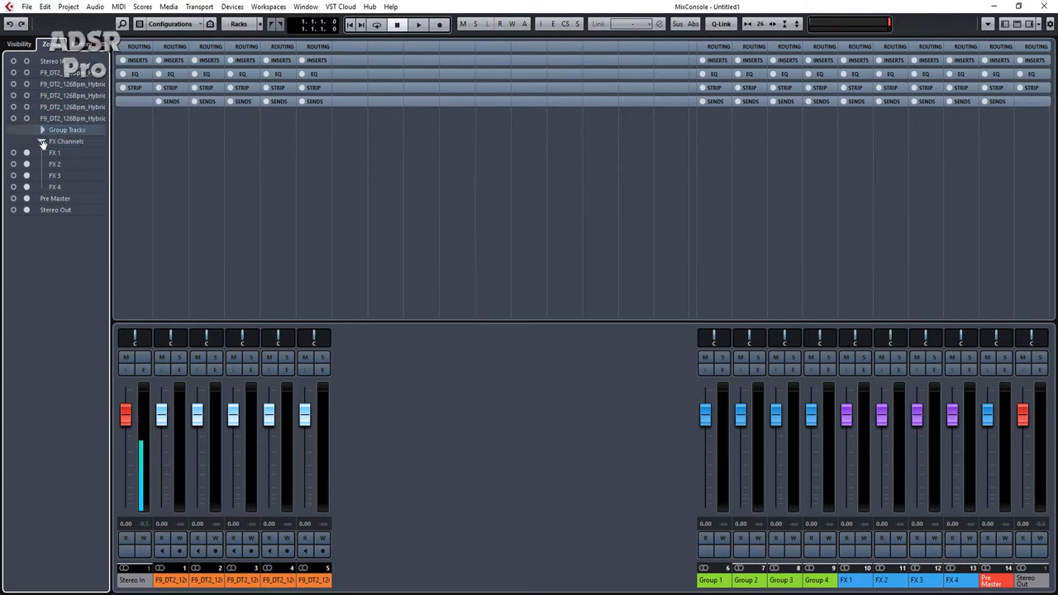
pyautogui.click(43, 140)
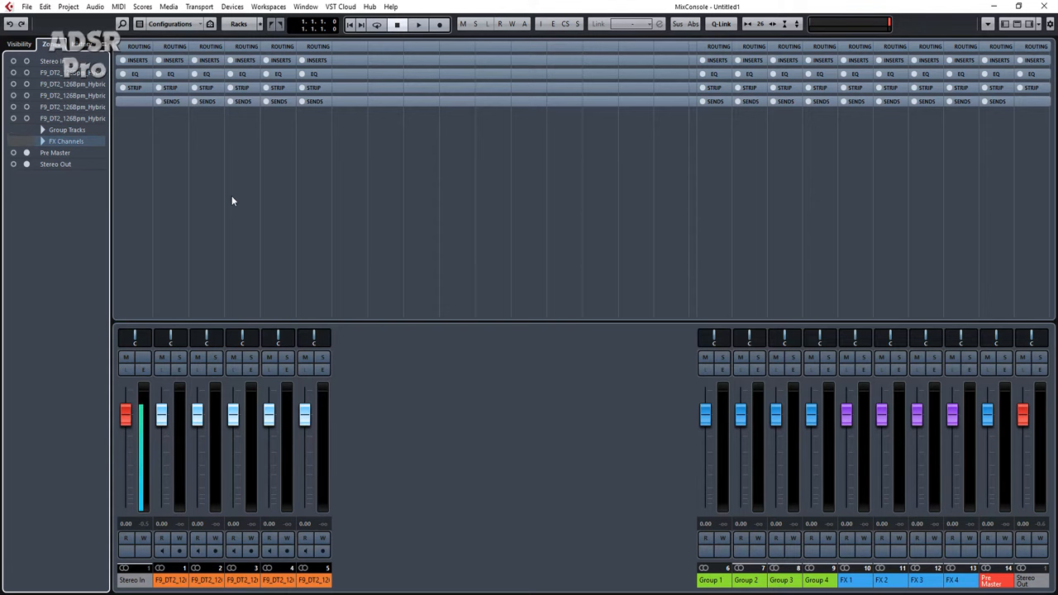
pyautogui.moveTo(933, 47)
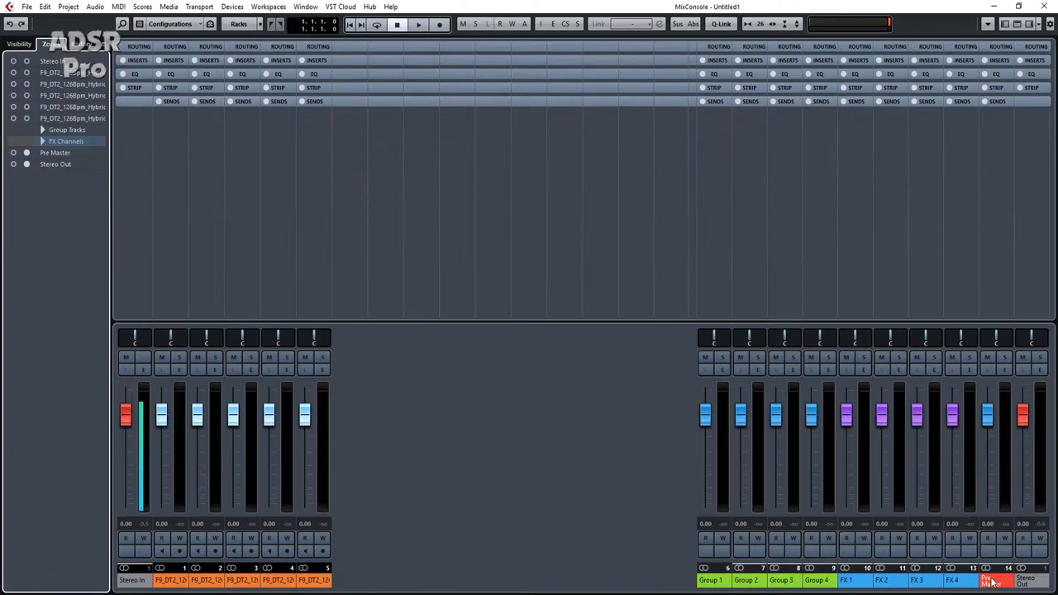
pyautogui.moveTo(992, 579)
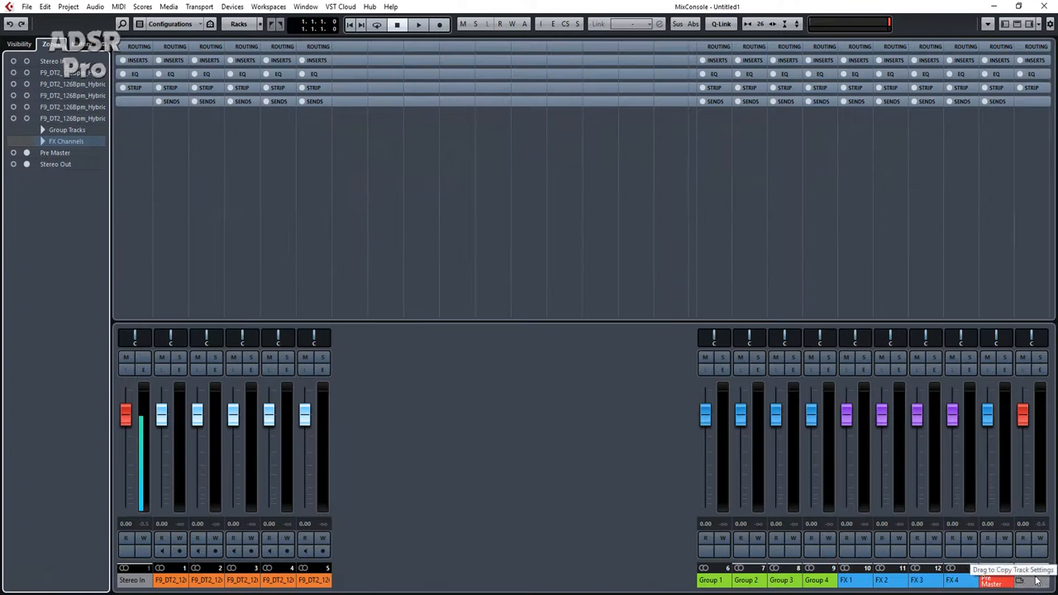
pyautogui.click(18, 43)
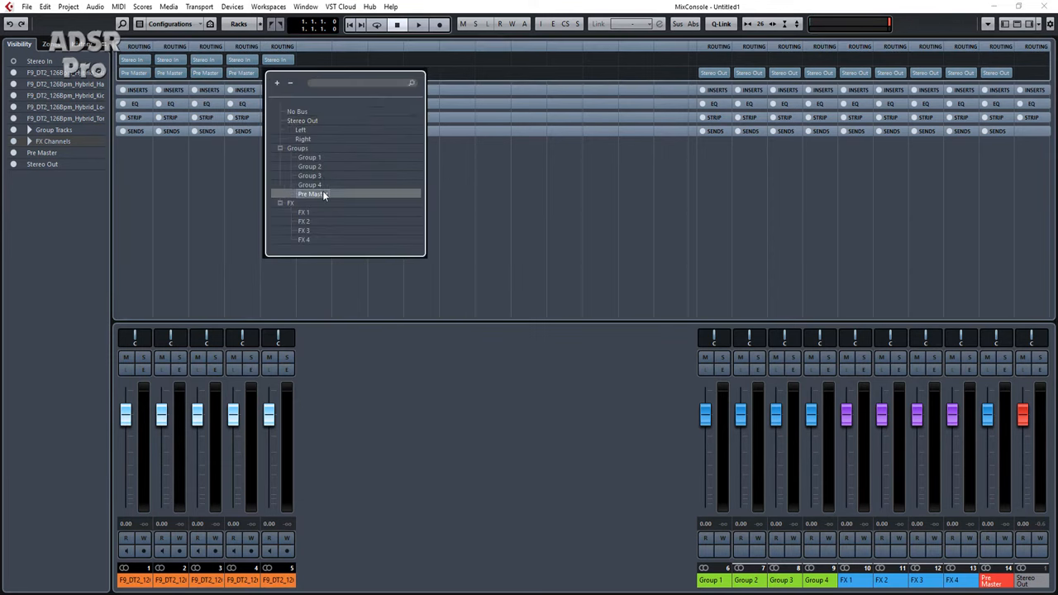
# Step: Set the audio channels' output to Pre Master and ride its fader during playback
pyautogui.click(311, 195)
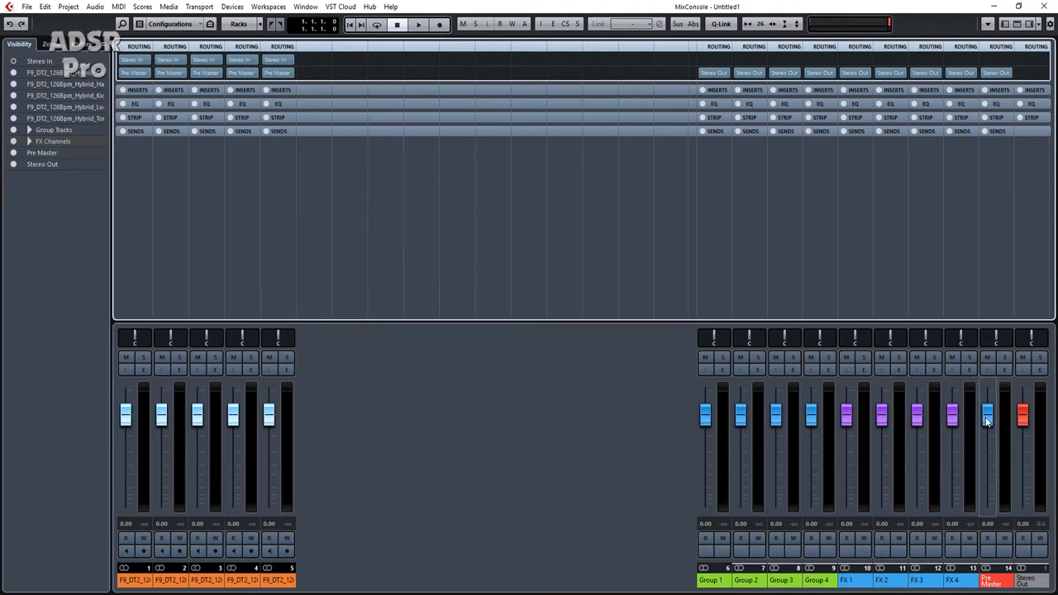
pyautogui.click(417, 25)
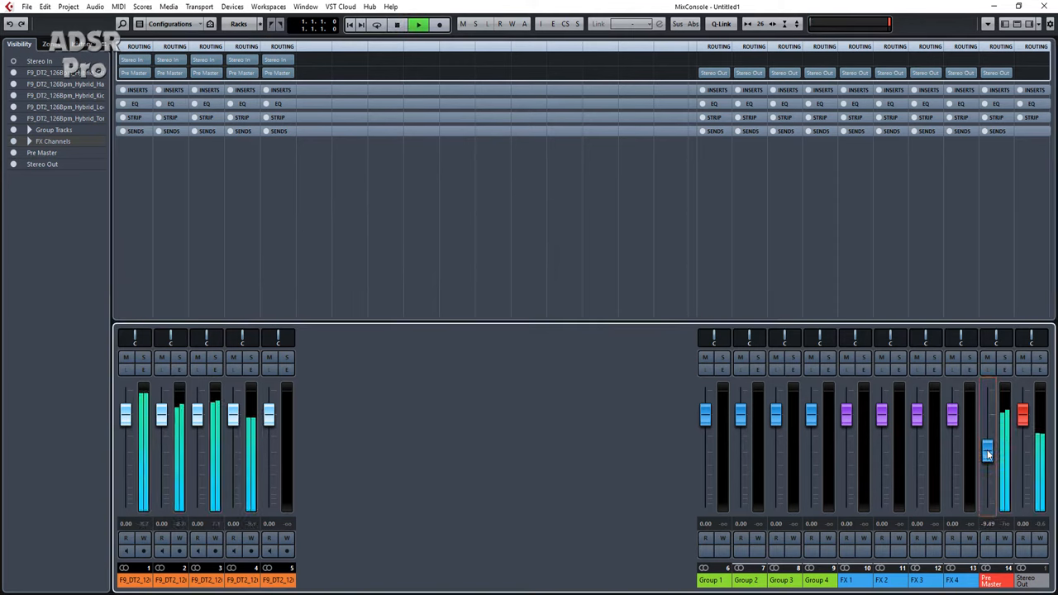
pyautogui.moveTo(989, 455); pyautogui.dragTo(989, 504)
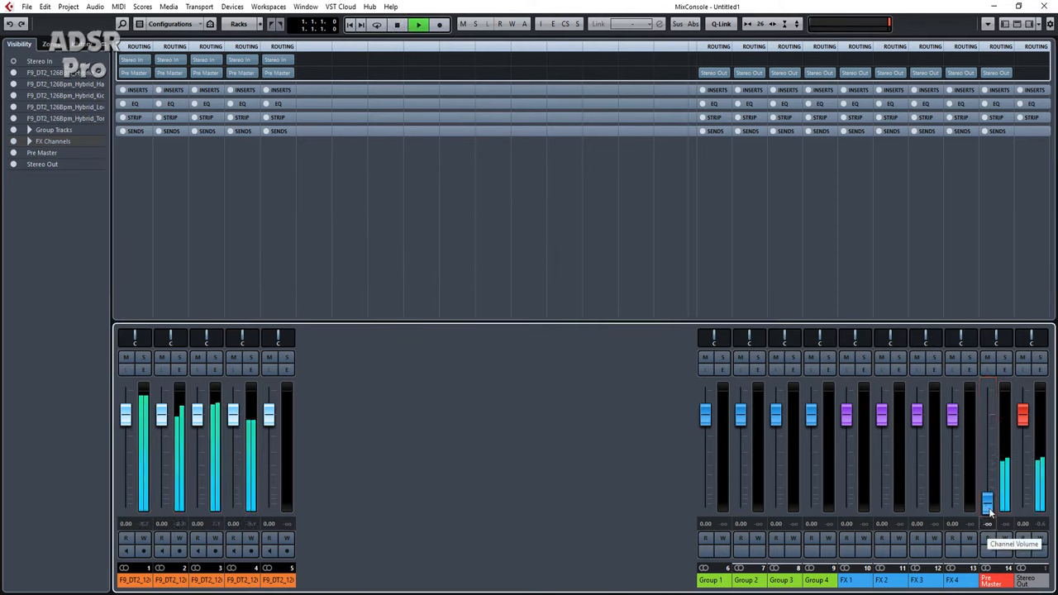
pyautogui.moveTo(989, 506); pyautogui.dragTo(989, 476)
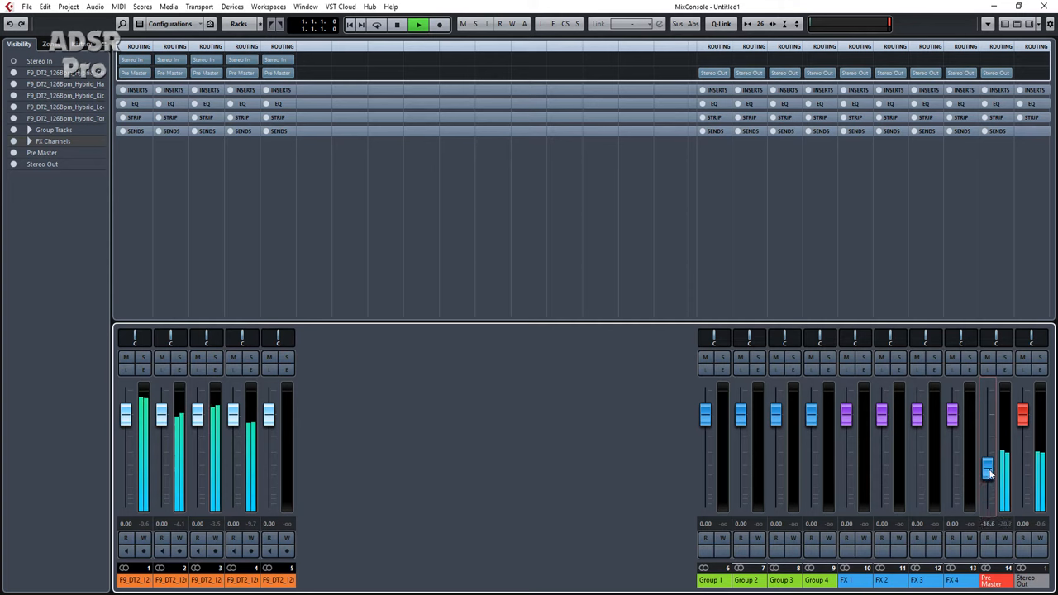
pyautogui.moveTo(989, 470); pyautogui.dragTo(989, 500)
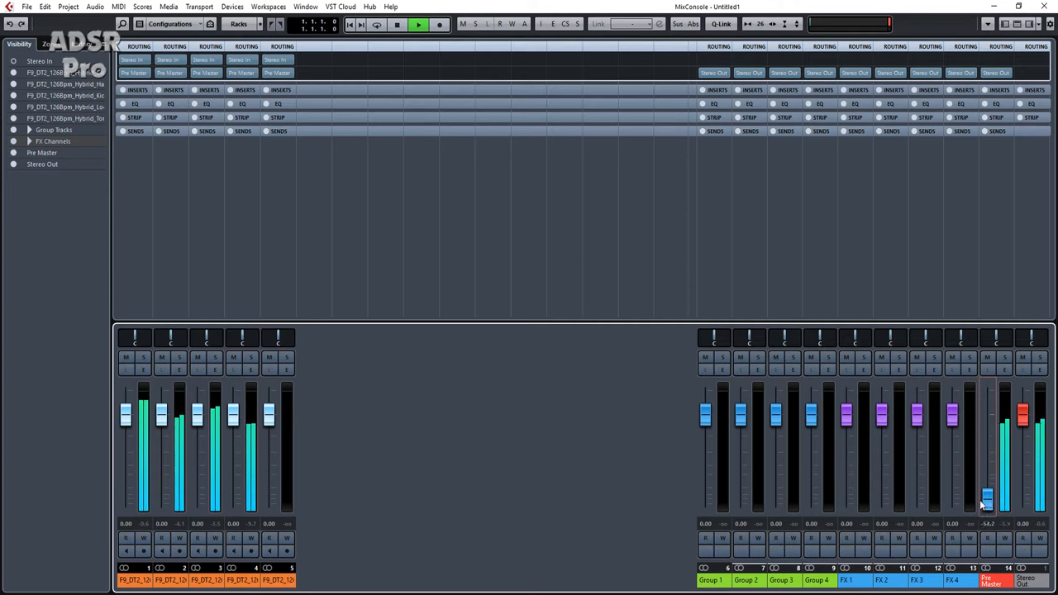
pyautogui.moveTo(989, 496); pyautogui.dragTo(989, 421)
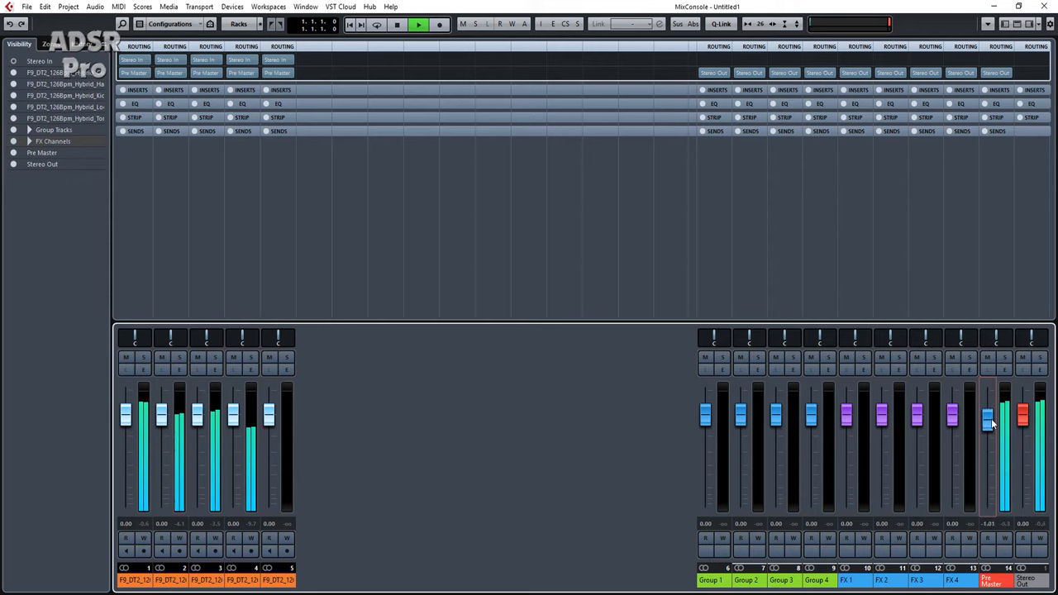
pyautogui.click(397, 25)
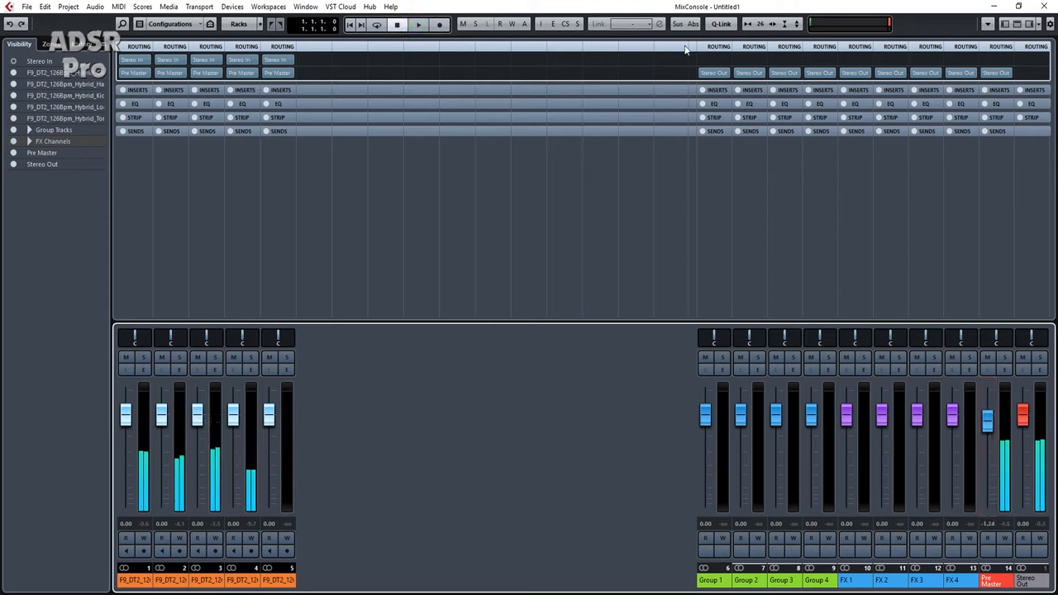
pyautogui.click(715, 73)
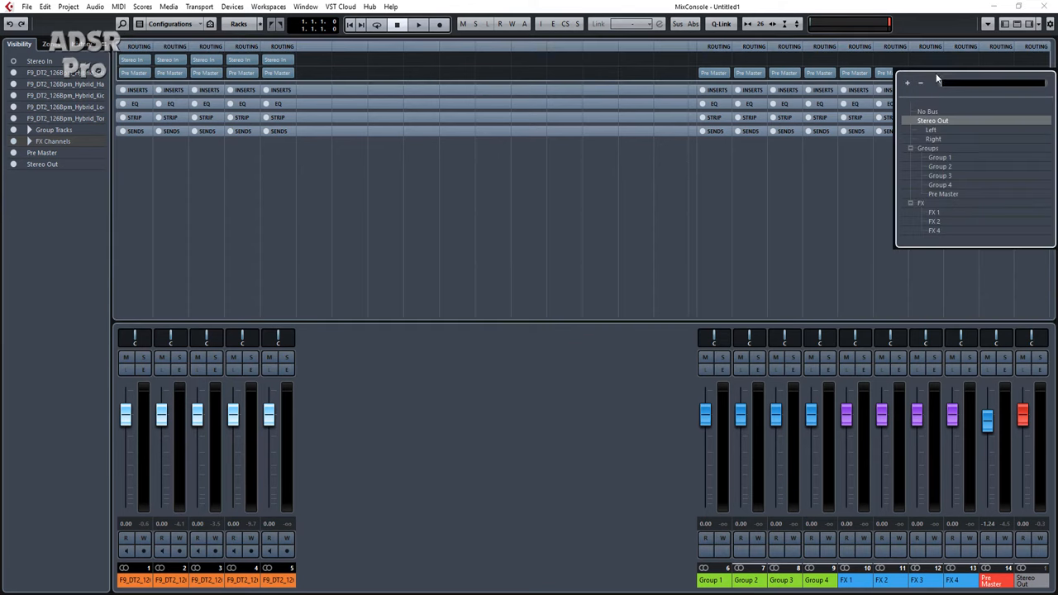
# Step: Route the groups and FX channels to Pre Master, keeping Pre Master on Stereo Out
pyautogui.click(933, 121)
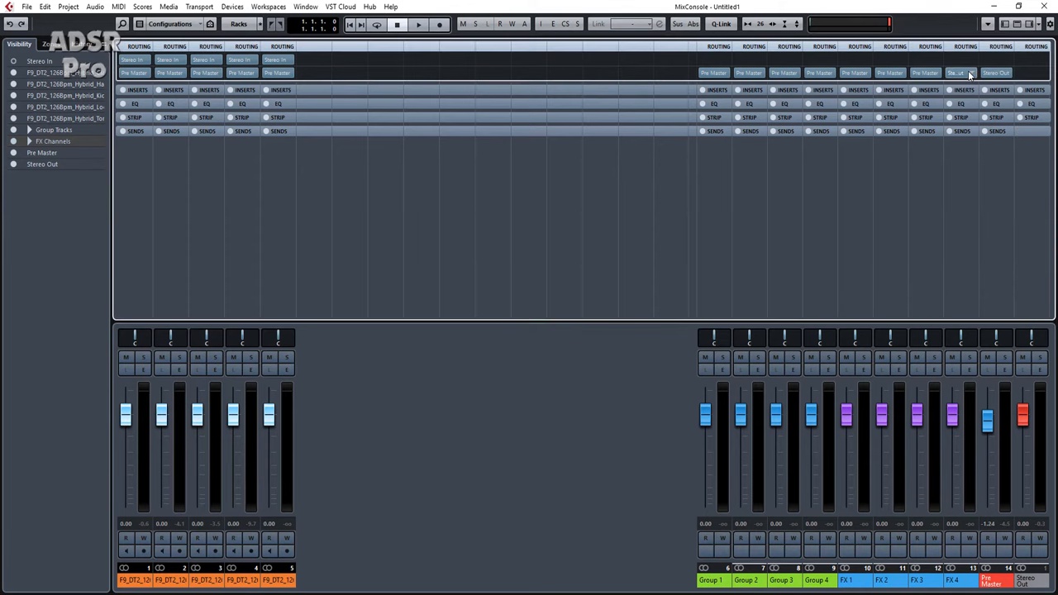
pyautogui.click(958, 73)
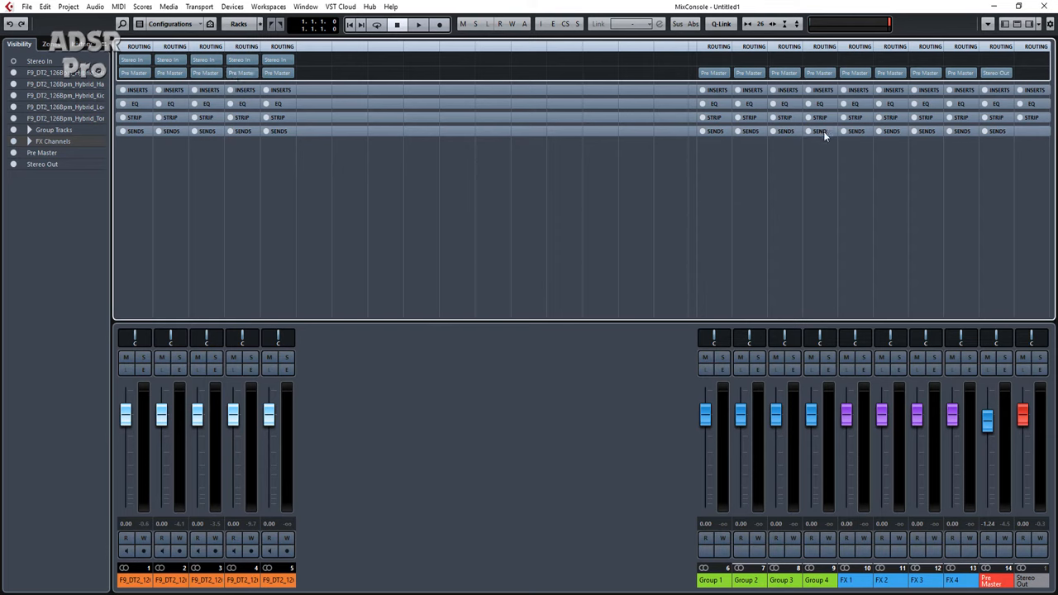
pyautogui.moveTo(857, 154)
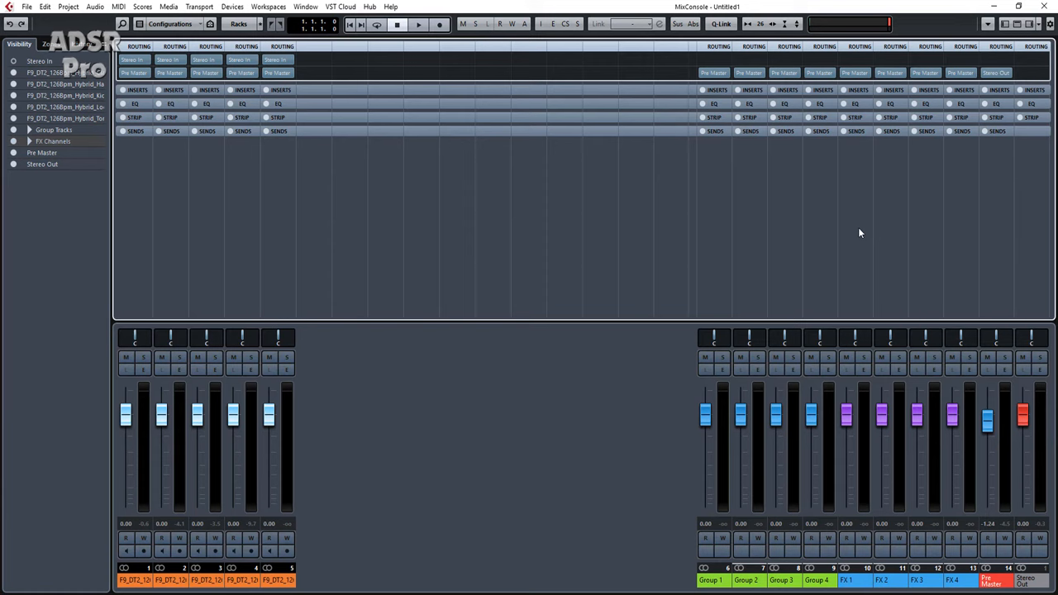
pyautogui.moveTo(999, 72)
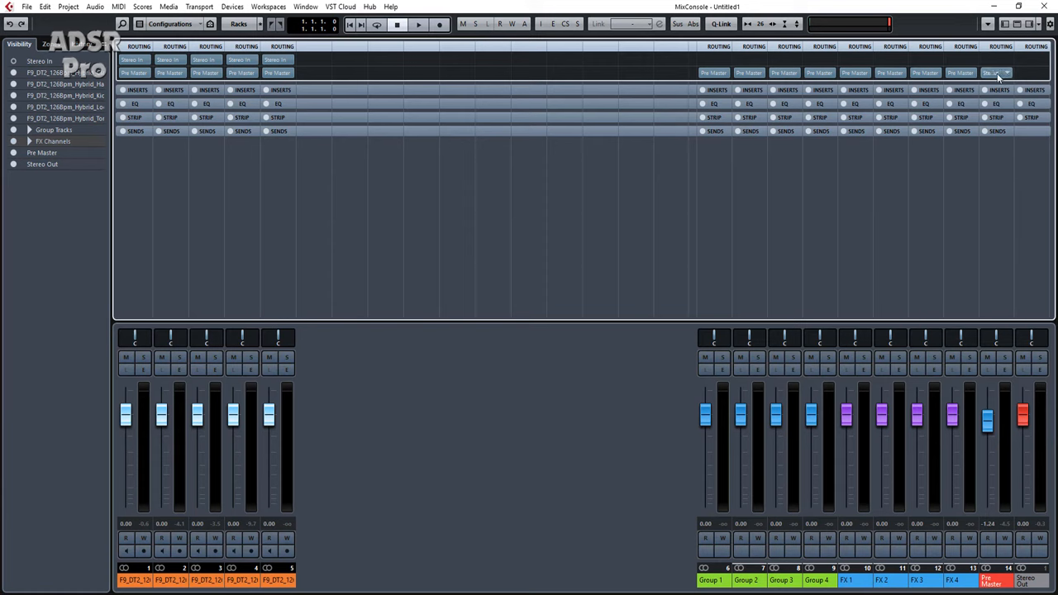
pyautogui.click(995, 73)
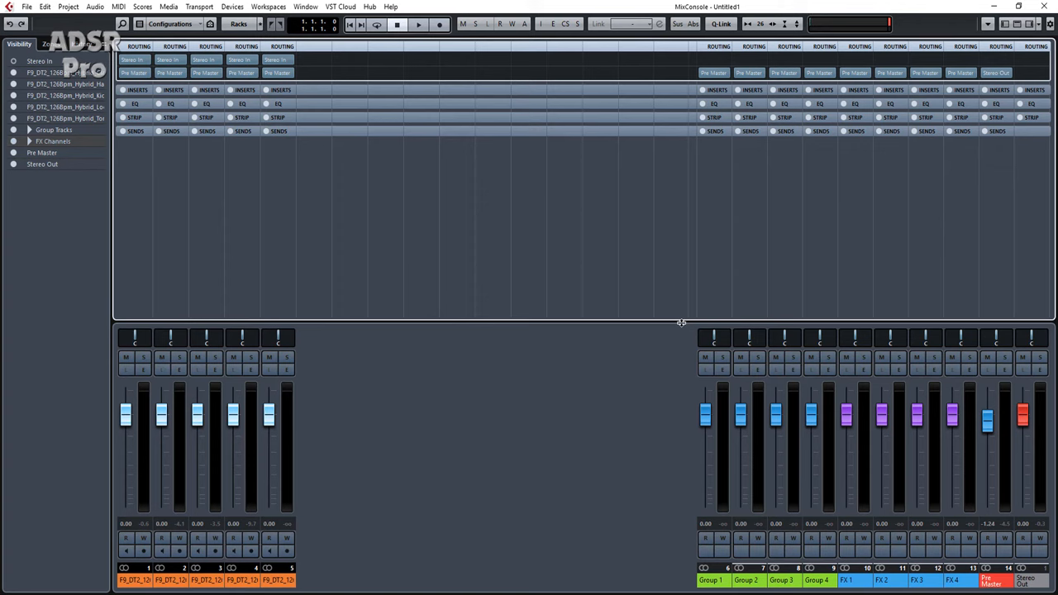
pyautogui.moveTo(738, 354)
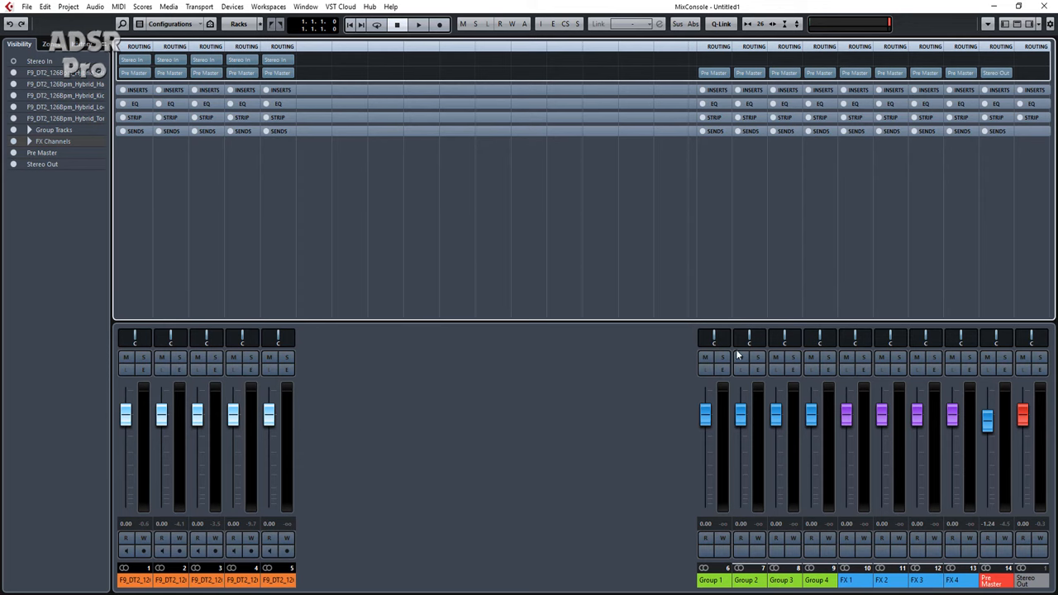